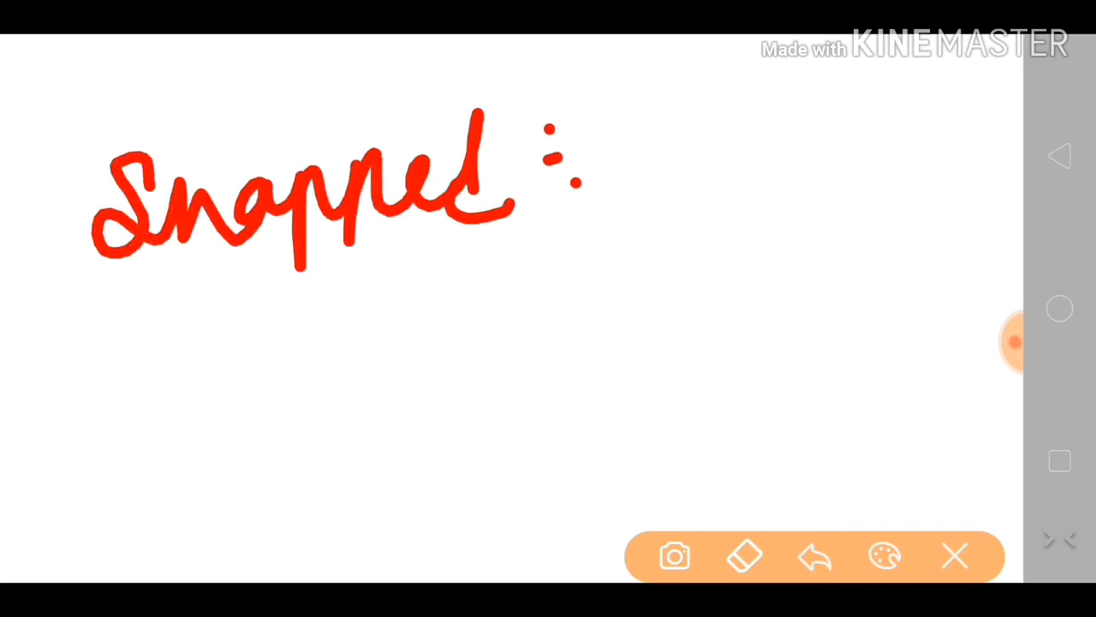
Step: Handwrite 'Accompanied' in green on the canvas, then switch the pen colour to blue
{"action": "left_click", "coordinate": [883, 555]}
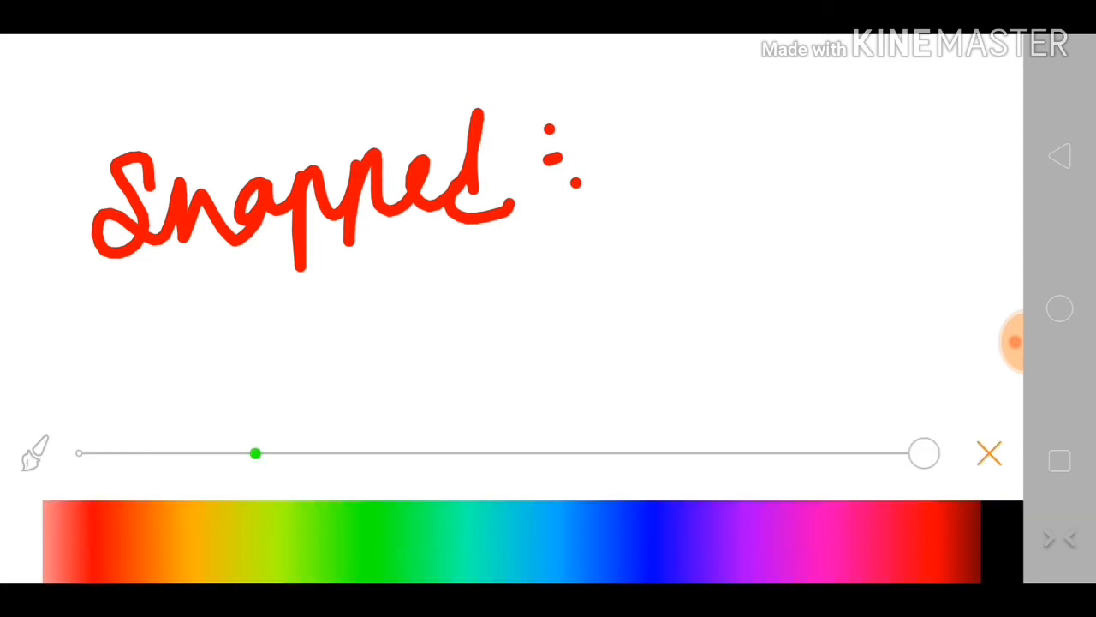
{"action": "left_click", "coordinate": [990, 452]}
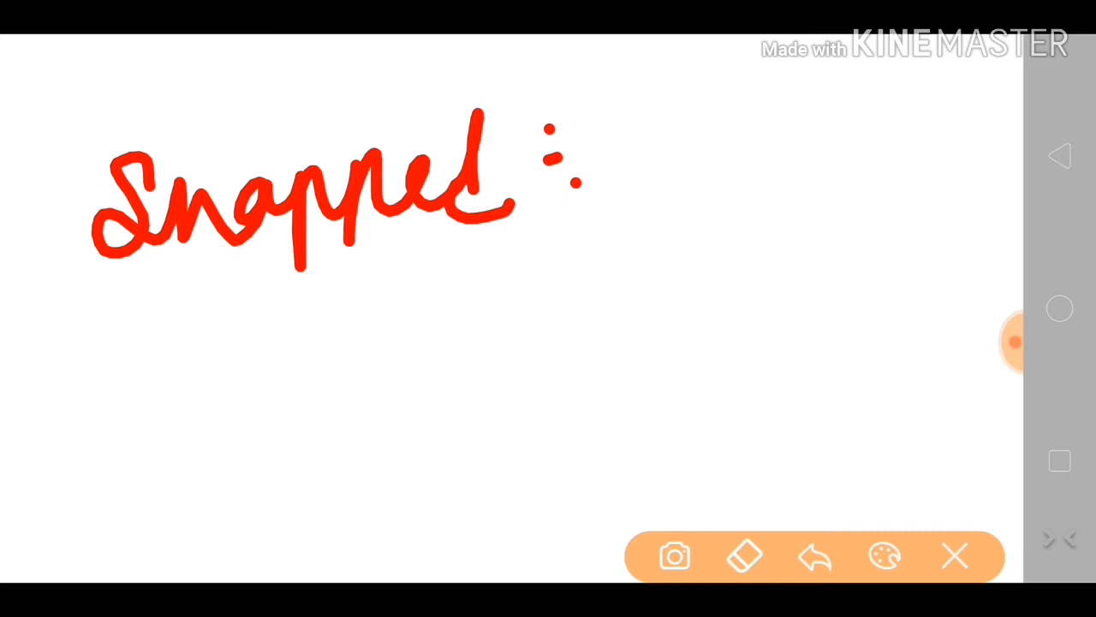
{"action": "left_click_drag", "start_coordinate": [243, 236], "coordinate": [192, 364]}
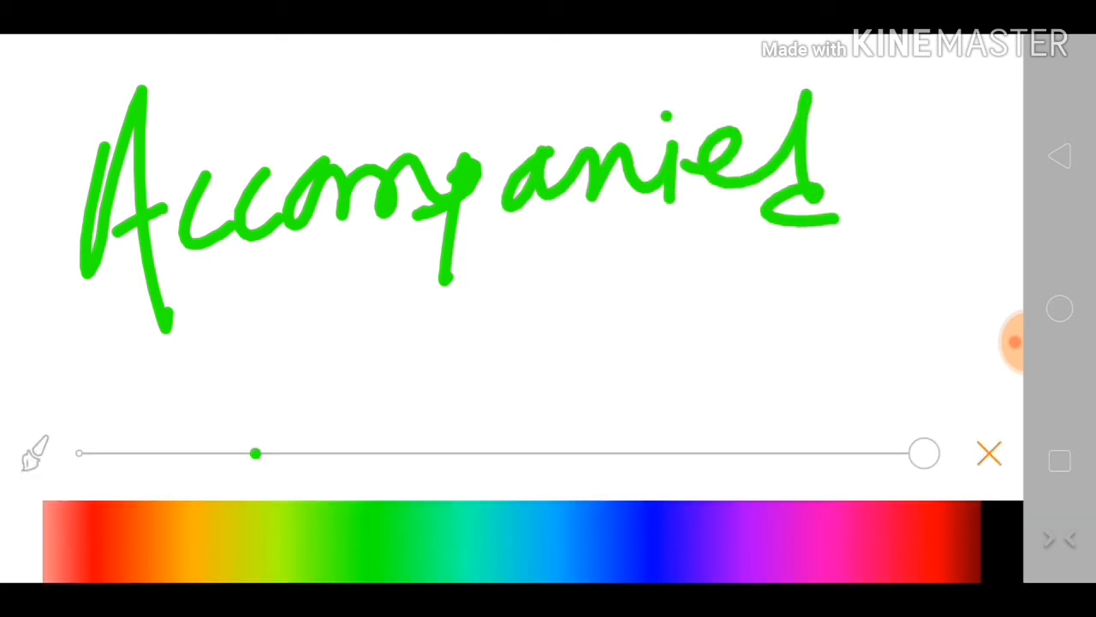
{"action": "left_click", "coordinate": [255, 452]}
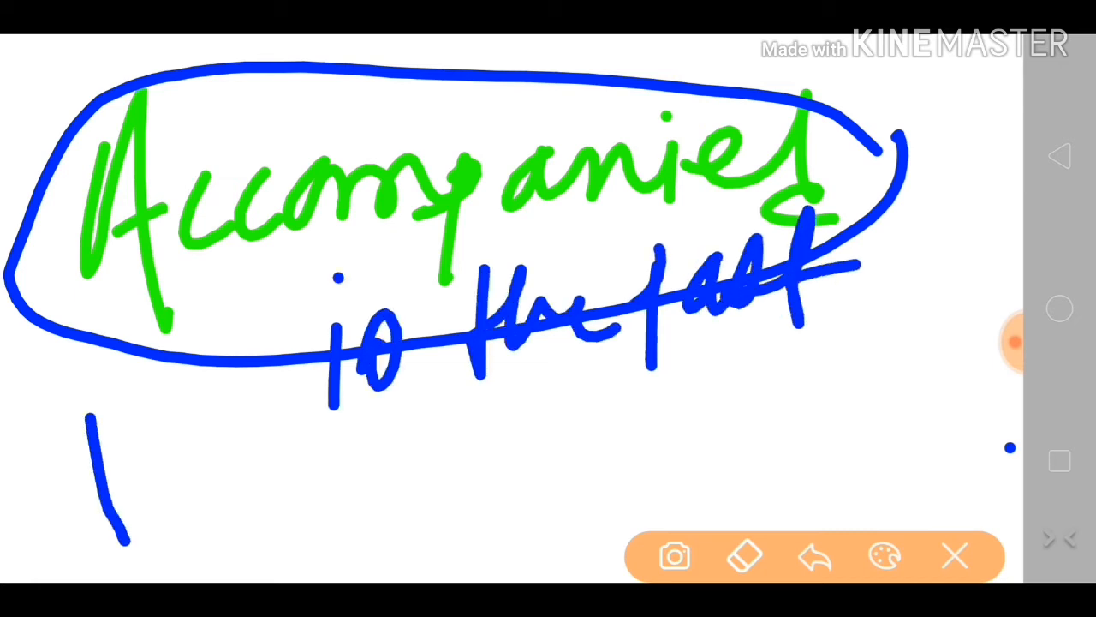
Step: Add blue explanatory scribbles beneath the circled word Accompanied
{"action": "left_click_drag", "start_coordinate": [85, 419], "coordinate": [291, 514]}
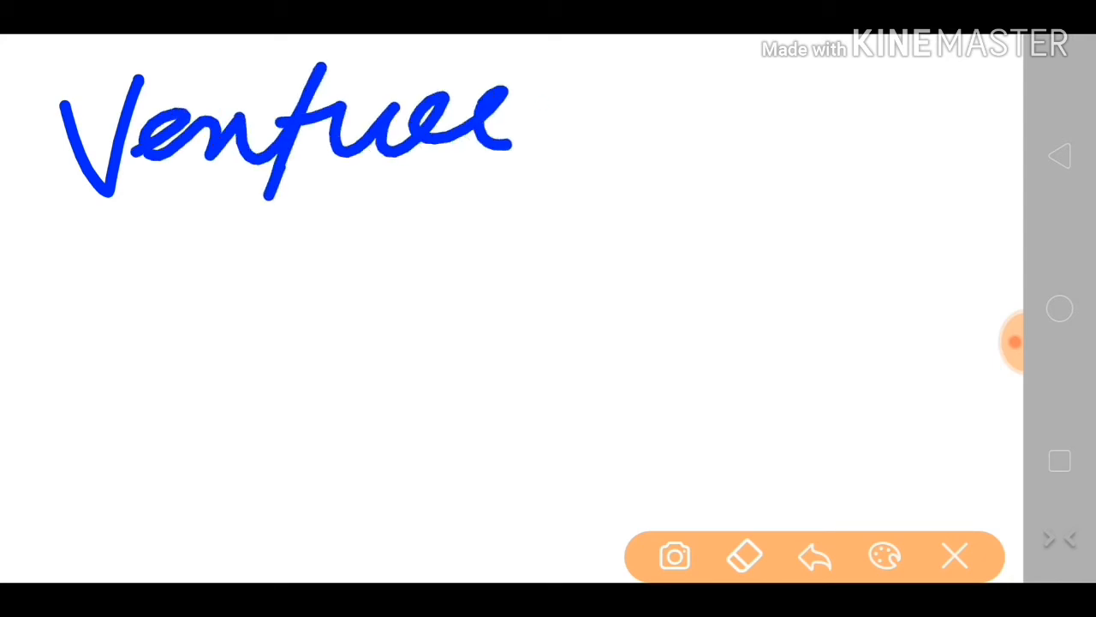
Step: Begin handwriting the next word in blue near the top of the canvas
{"action": "left_click_drag", "start_coordinate": [514, 120], "coordinate": [583, 120]}
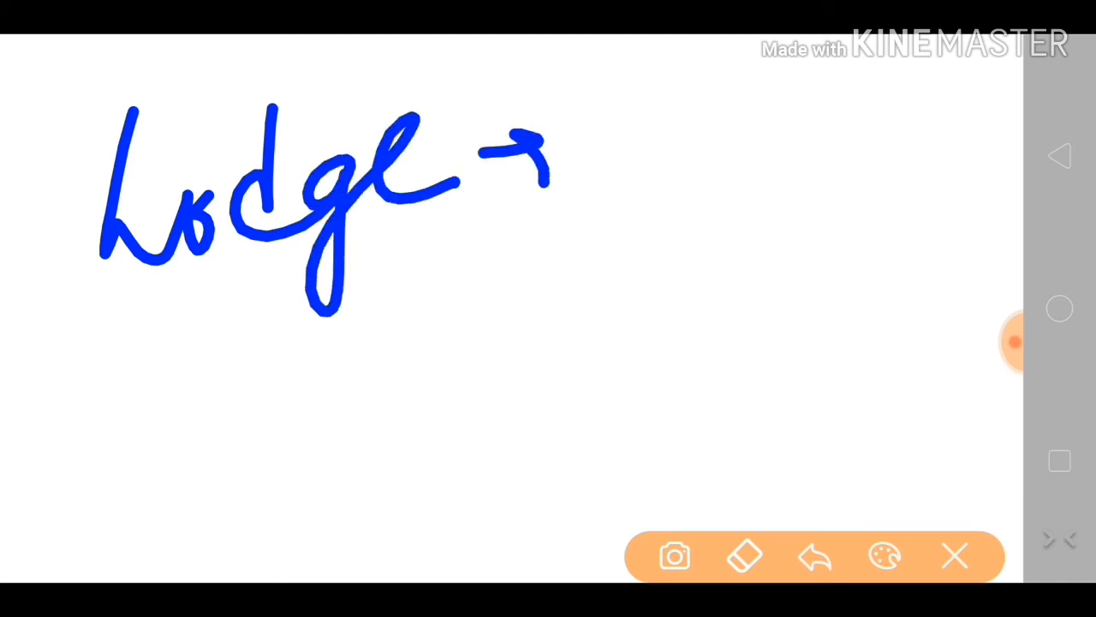
Step: Change the pen colour to purple and dismiss the colour palette
{"action": "left_click", "coordinate": [884, 555]}
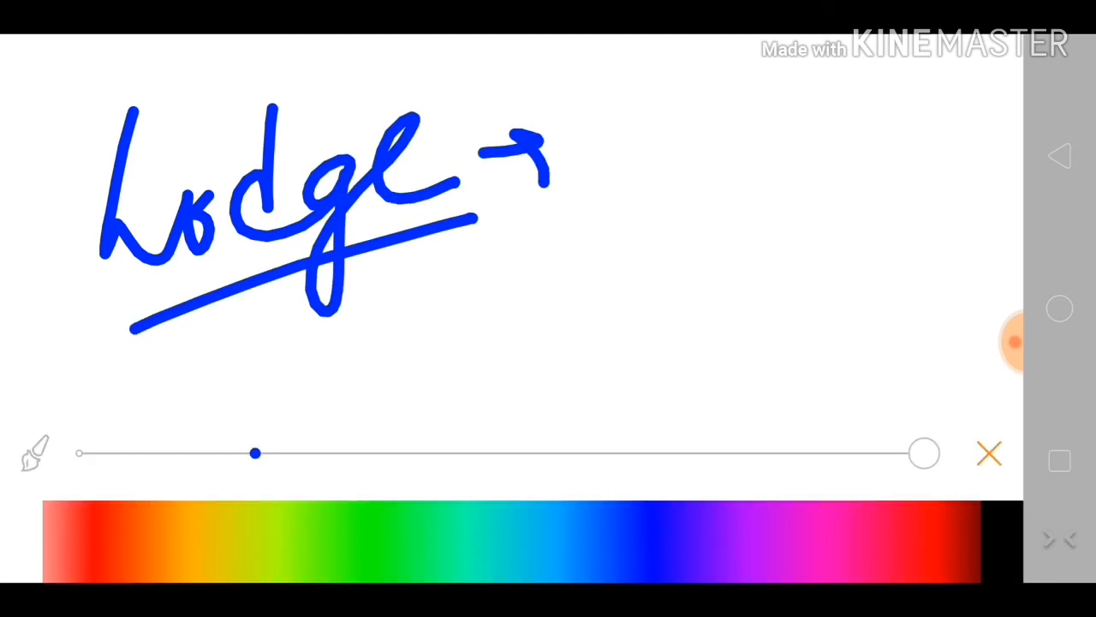
{"action": "left_click", "coordinate": [990, 453]}
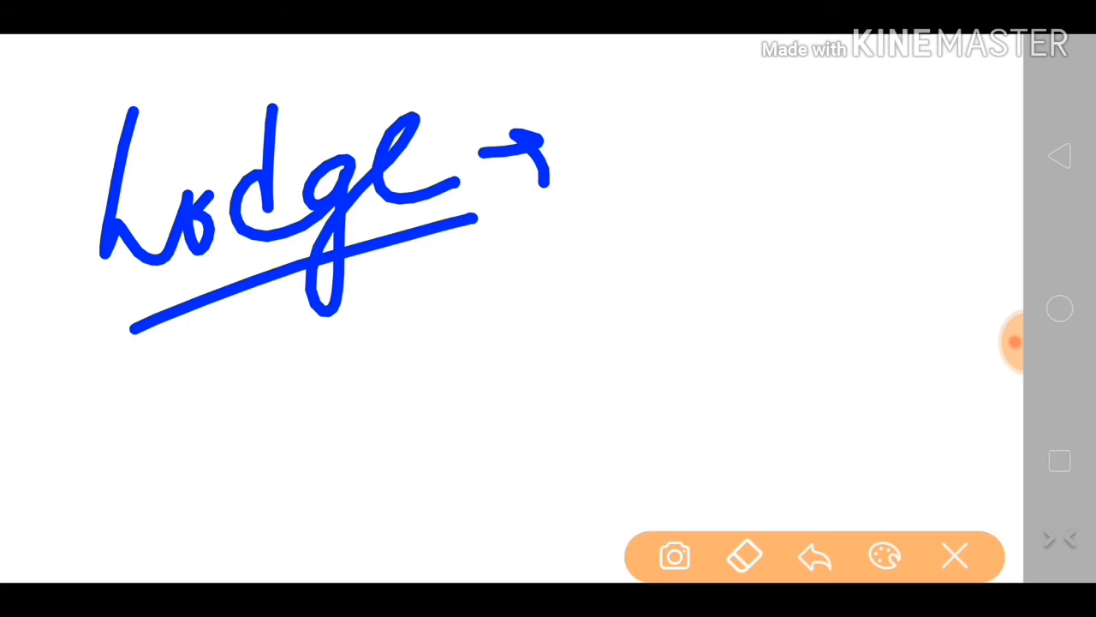
Step: Draw purple handwriting below Lodge ending in a long sweeping swoosh
{"action": "left_click_drag", "start_coordinate": [93, 322], "coordinate": [154, 418]}
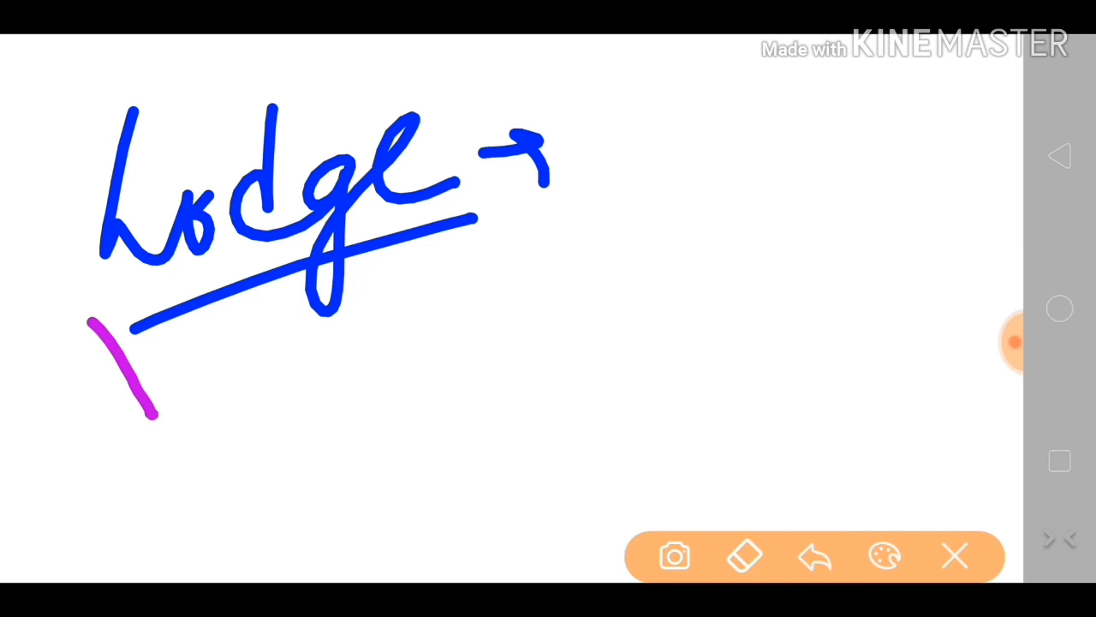
{"action": "left_click_drag", "start_coordinate": [154, 420], "coordinate": [363, 265]}
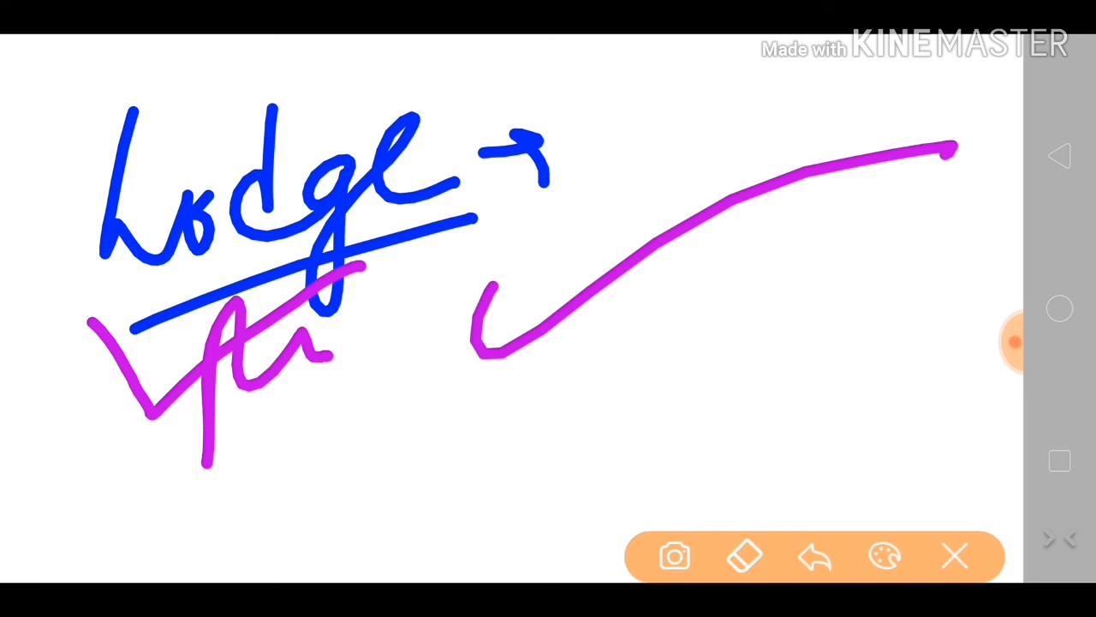
Step: Add overlapping purple diagonal lines beneath Lodge, then bring up the pen colour settings
{"action": "left_click_drag", "start_coordinate": [326, 429], "coordinate": [801, 295]}
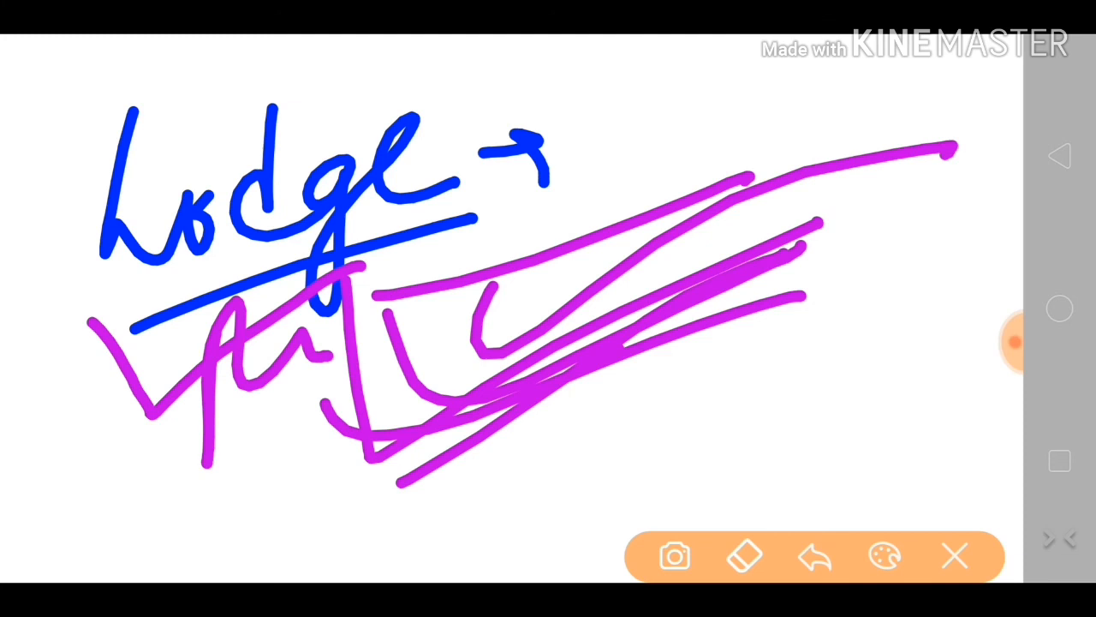
{"action": "left_click", "coordinate": [884, 555]}
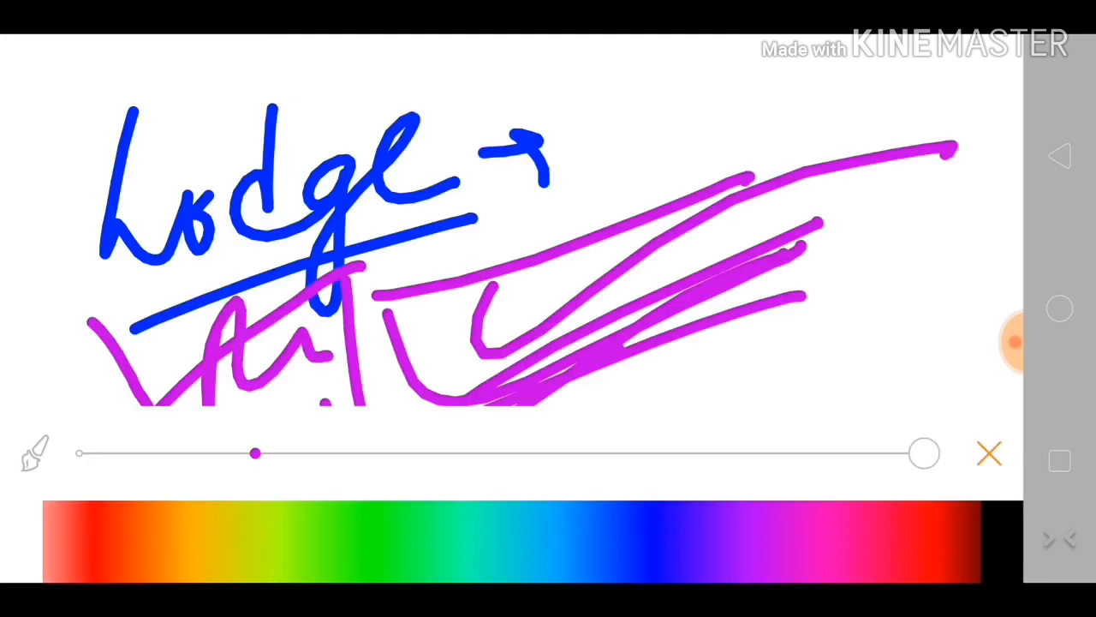